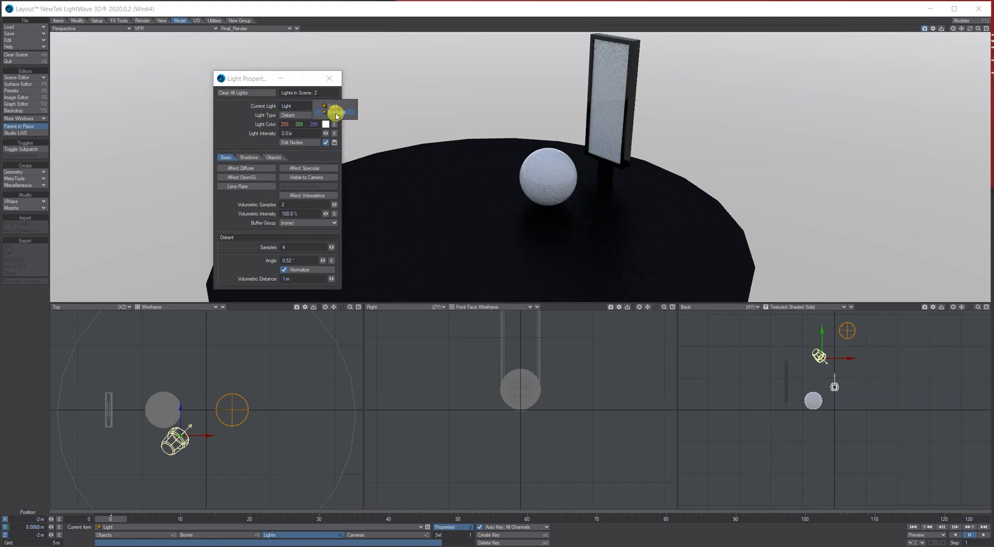
Add an Image node to the screen surface's node graph.
left_click(335, 106)
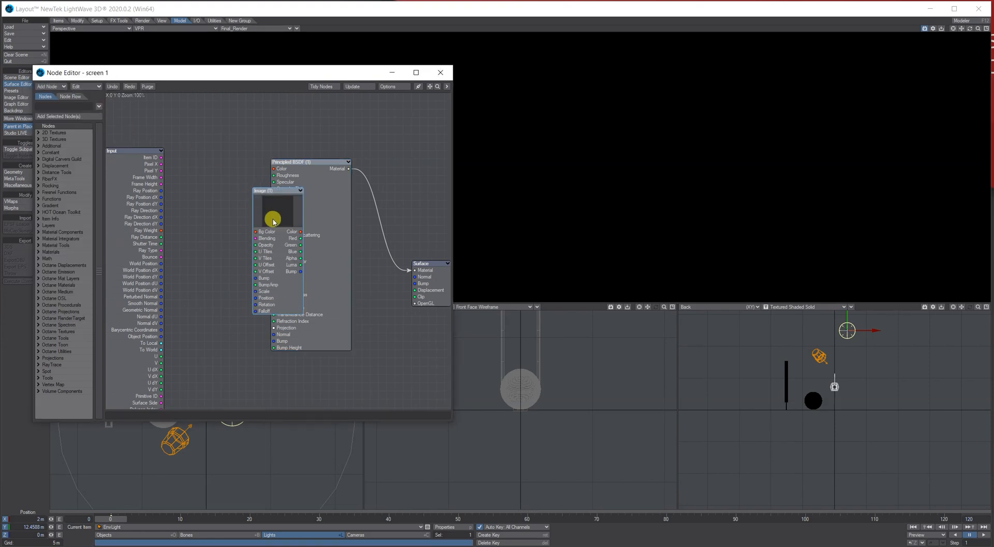
Load the abstract image sequence into the Image node and map it with the Screens UV map.
double_click(278, 209)
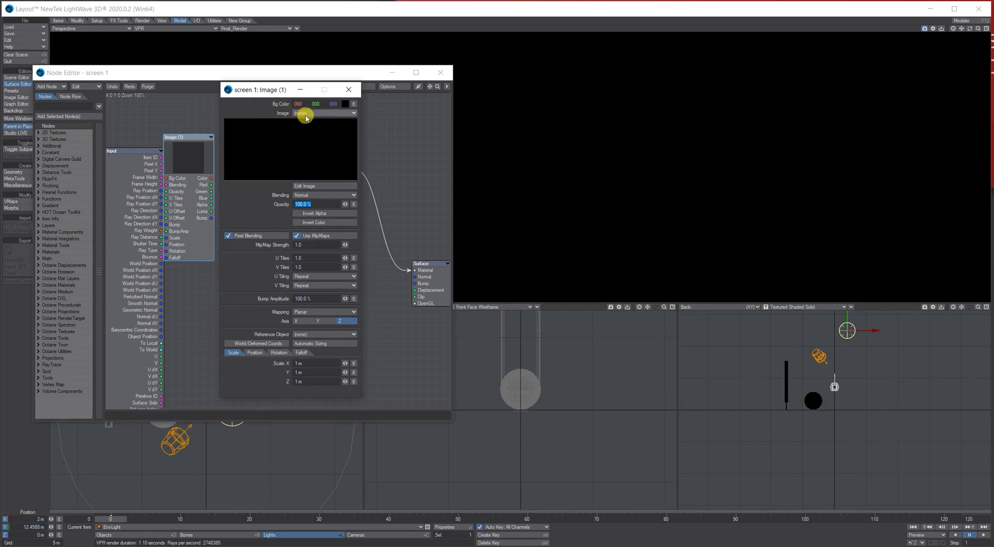
left_click(324, 113)
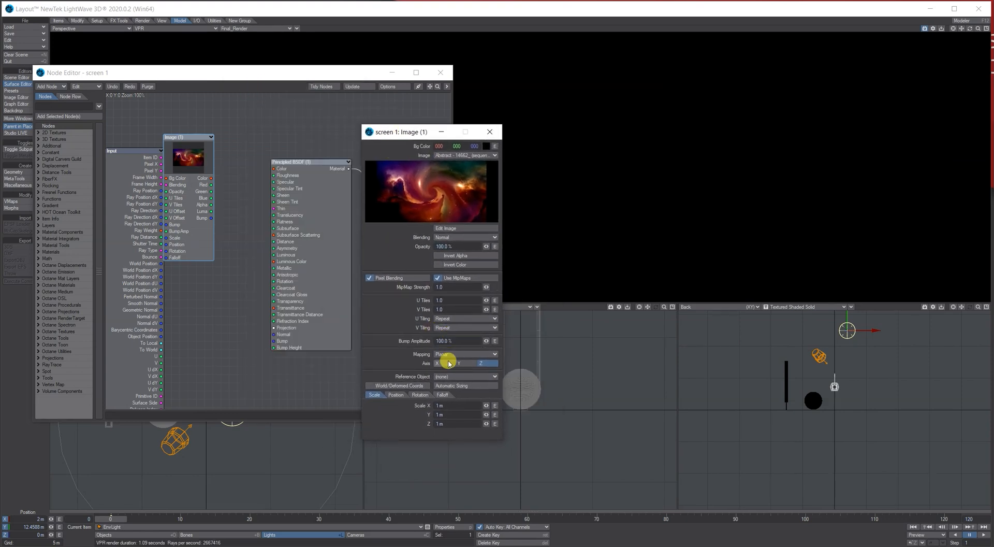
left_click(465, 354)
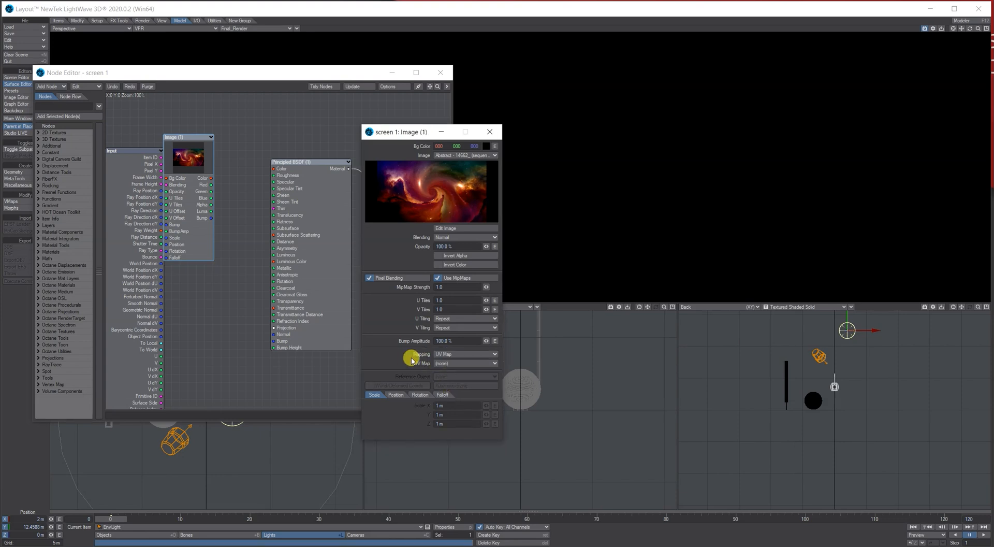
left_click(466, 362)
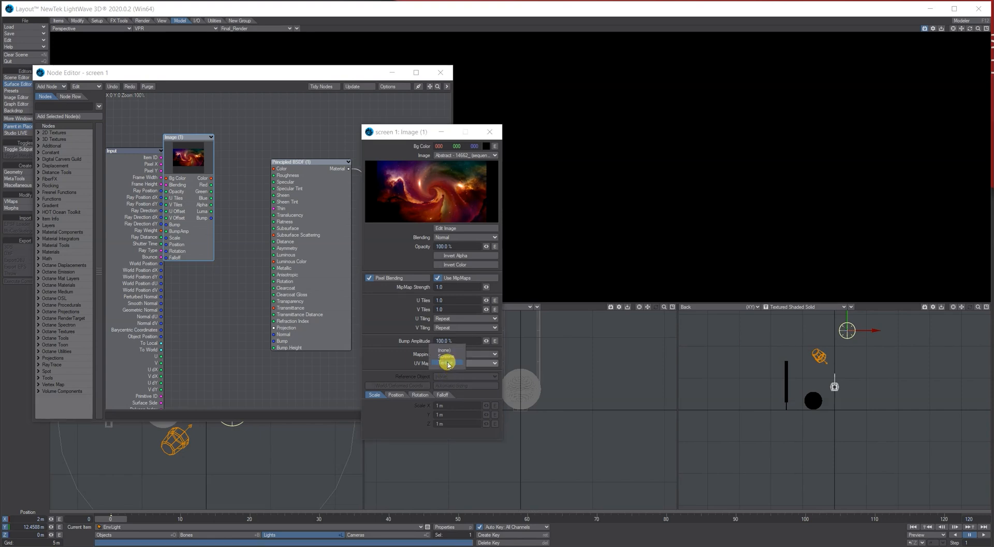
left_click(447, 362)
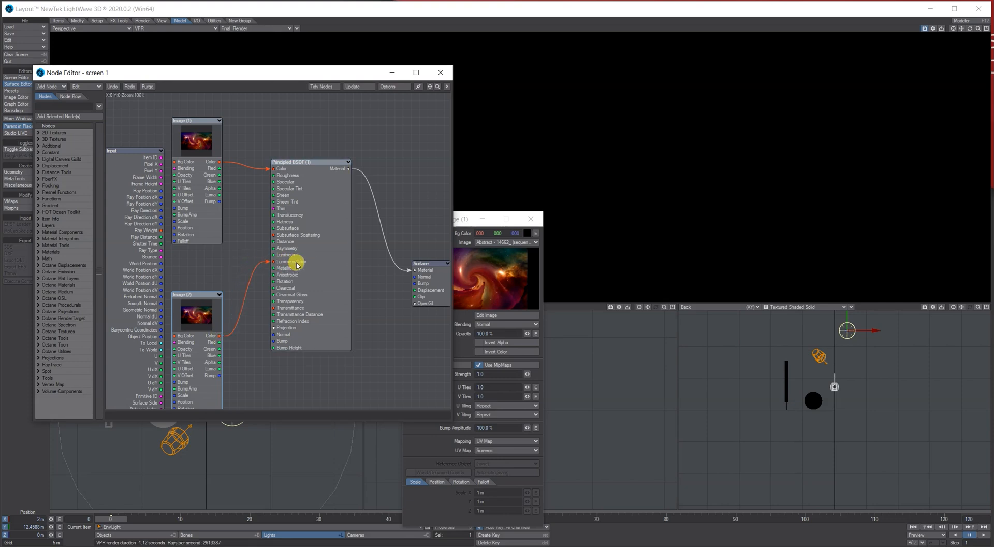
mouse_move(301, 262)
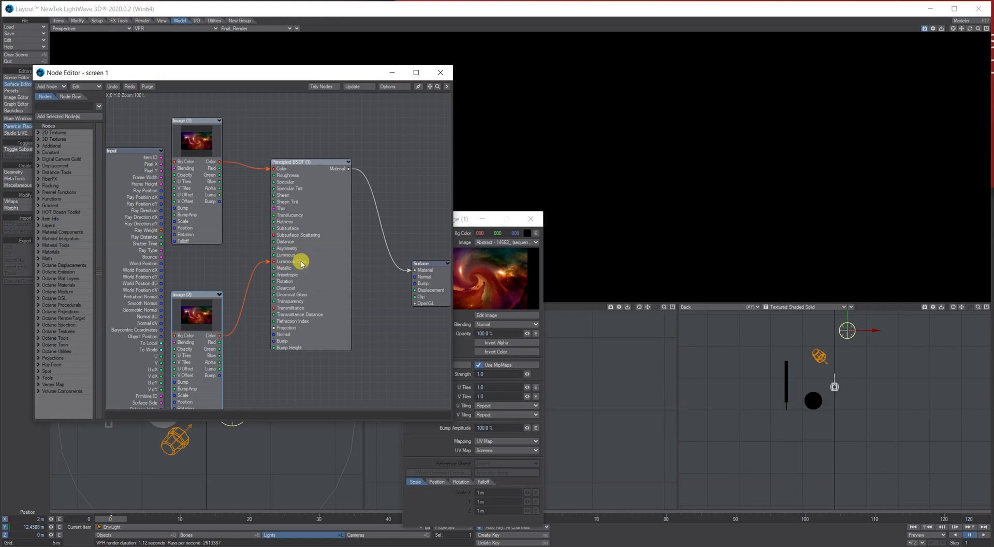
mouse_move(58, 112)
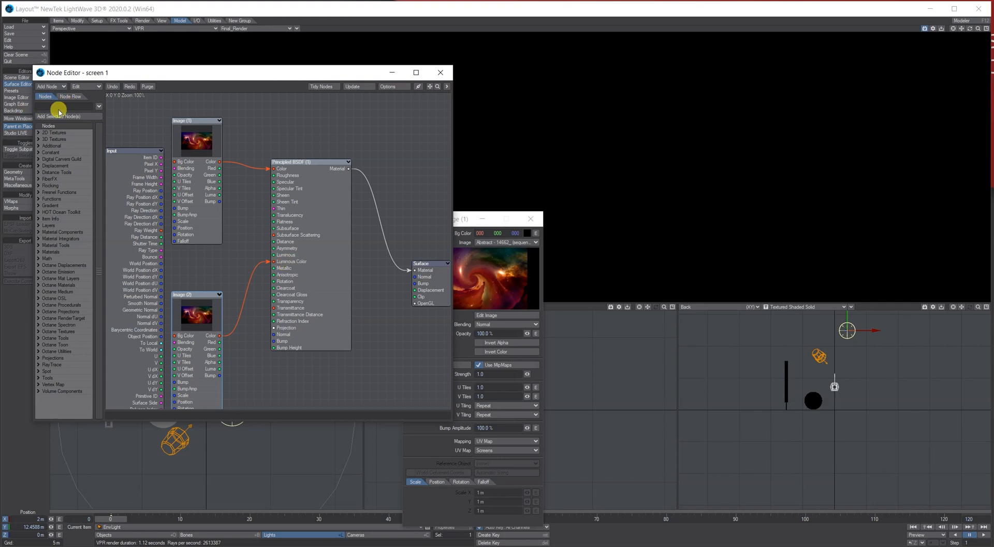
Add a Scalar node (searched as 'scal') and wire it into the material's Luminous input.
type("scal")
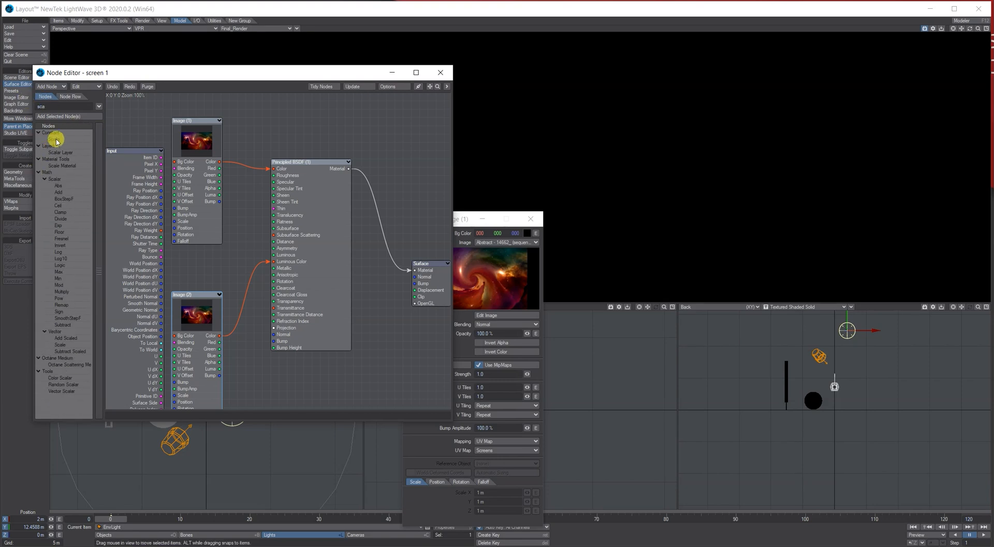
left_click(53, 139)
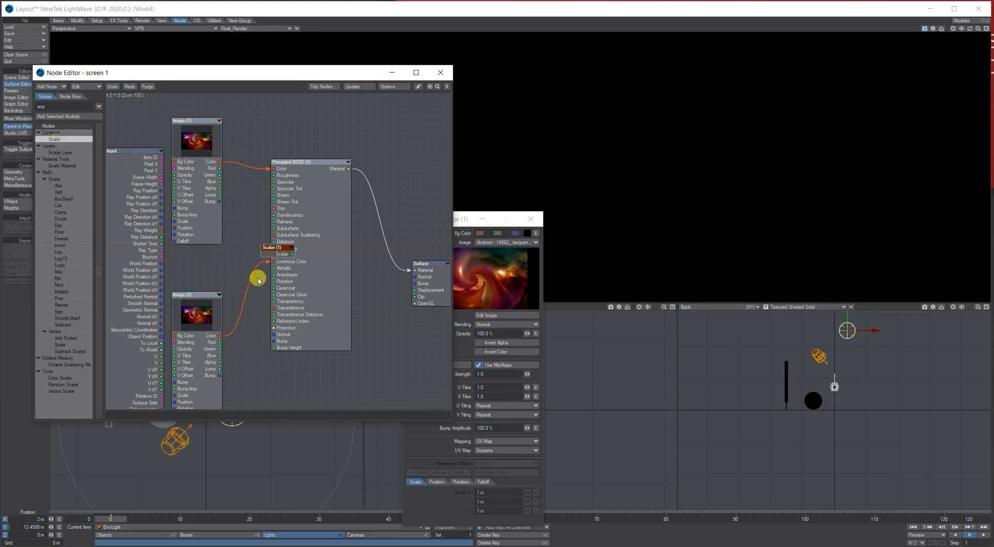
left_click_drag(278, 247, 197, 263)
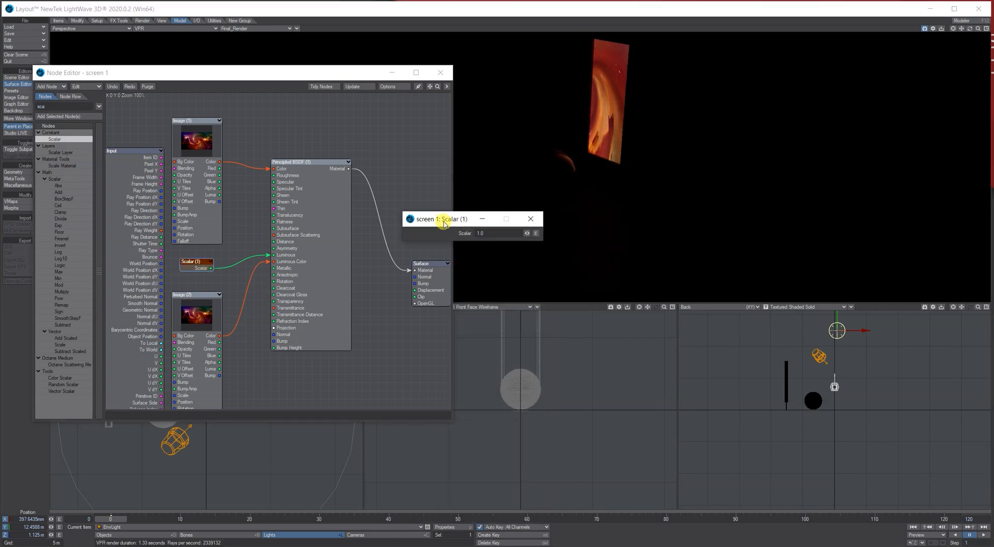
left_click_drag(444, 219, 343, 161)
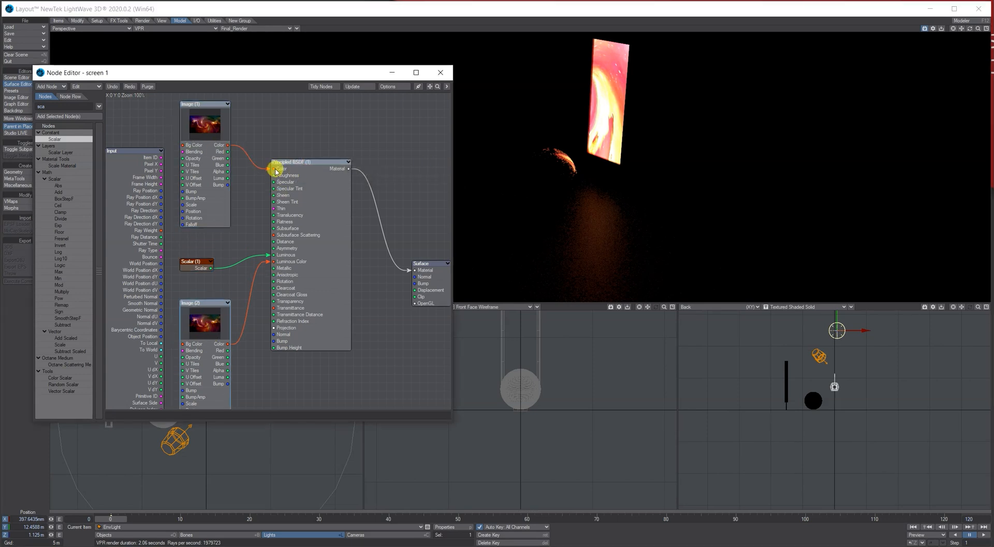
Review the Scalar node's value settings and close them.
left_click(196, 262)
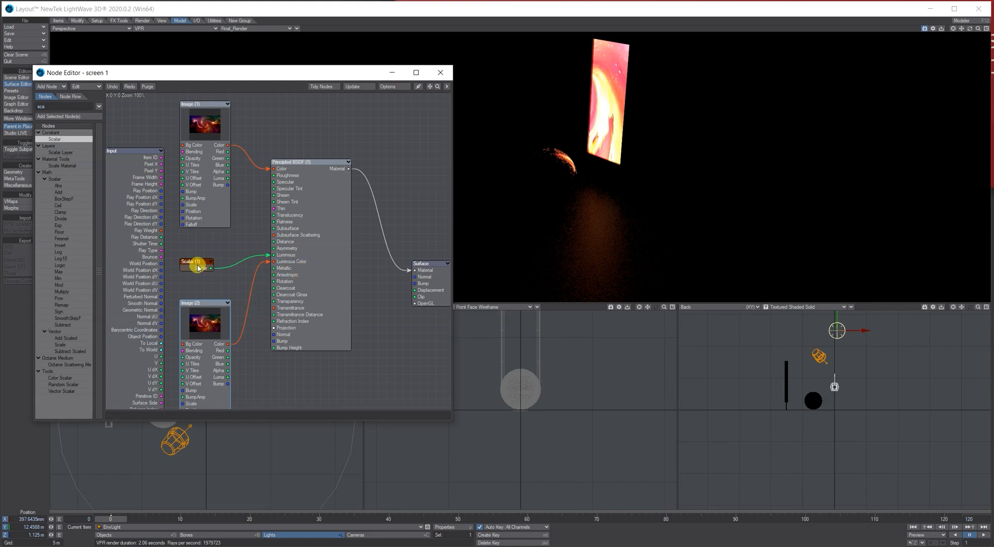
double_click(196, 265)
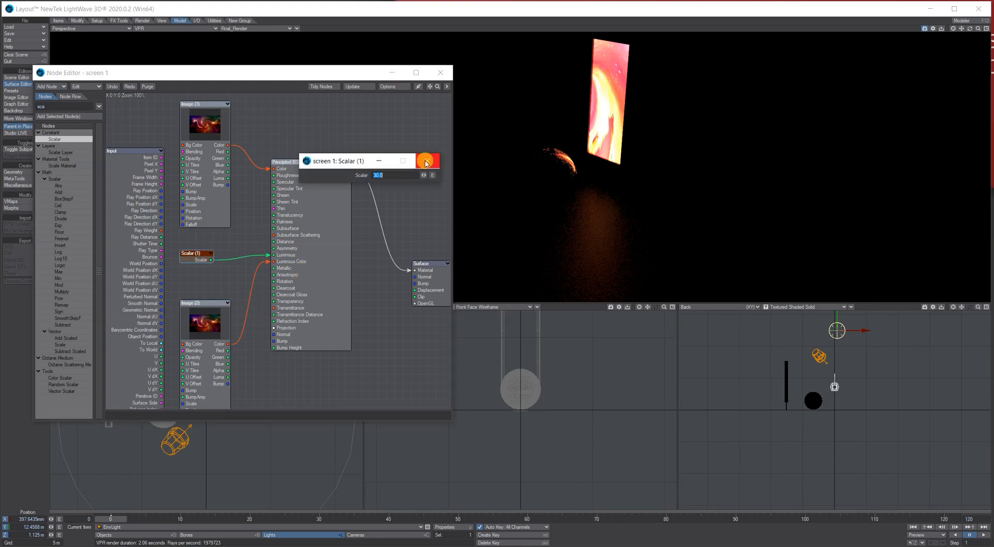
left_click(428, 159)
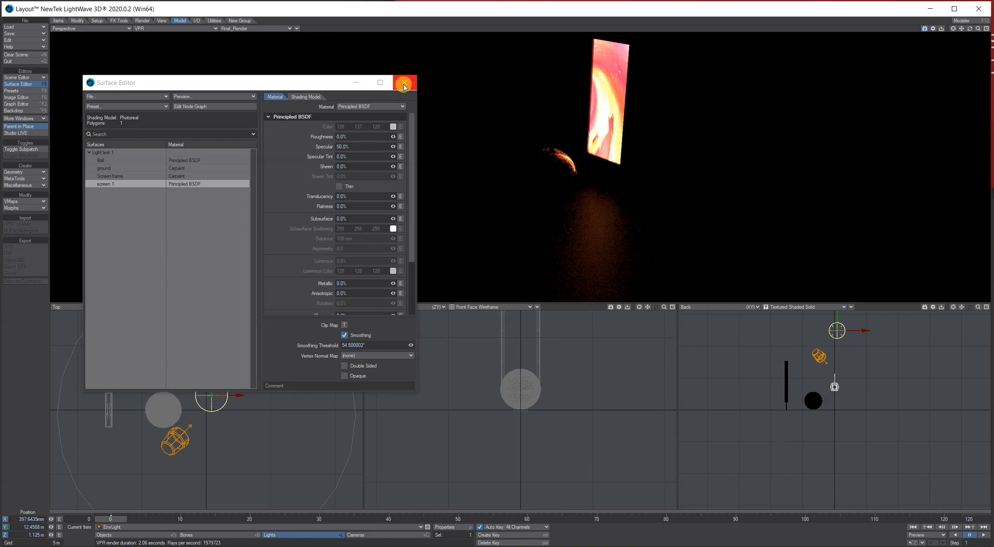
Close the Surface Editor and switch the perspective view to Textured Shaded Solid.
left_click(403, 83)
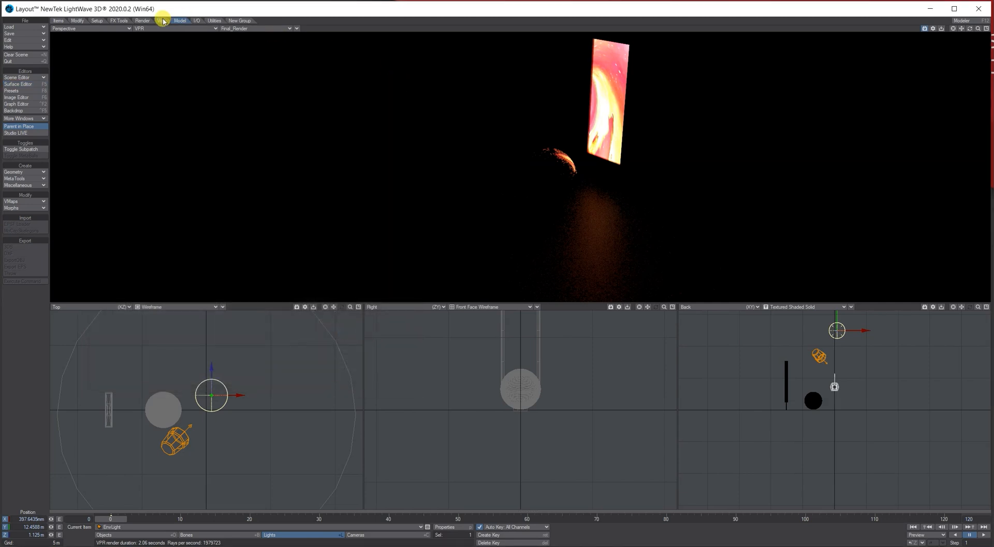
left_click(126, 29)
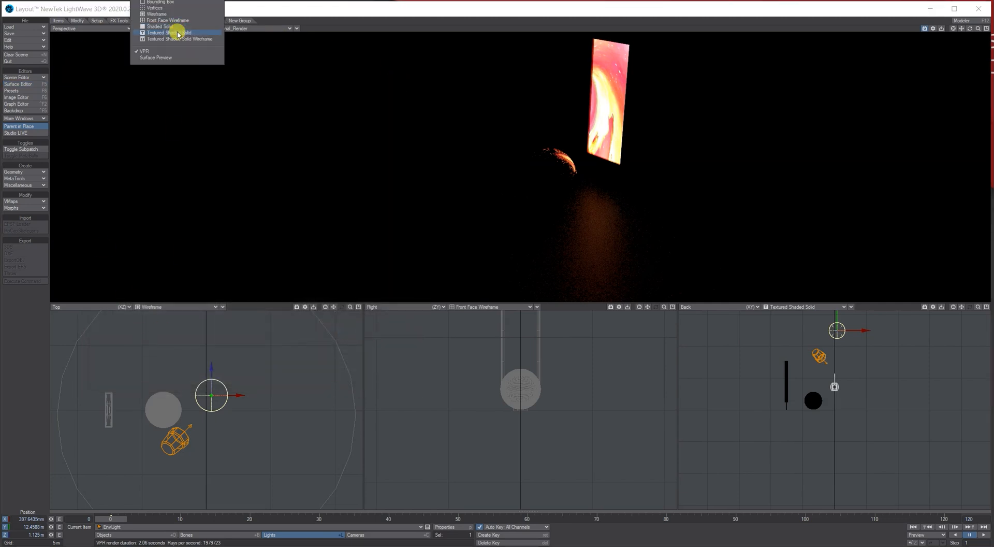
left_click(162, 32)
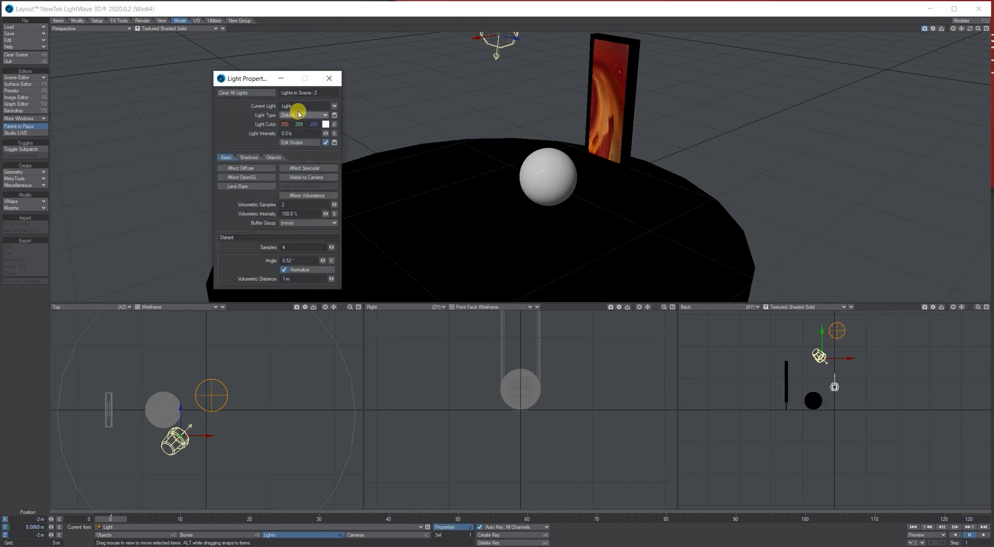
Set the light type to Area and move the light in front of the screen.
left_click(307, 115)
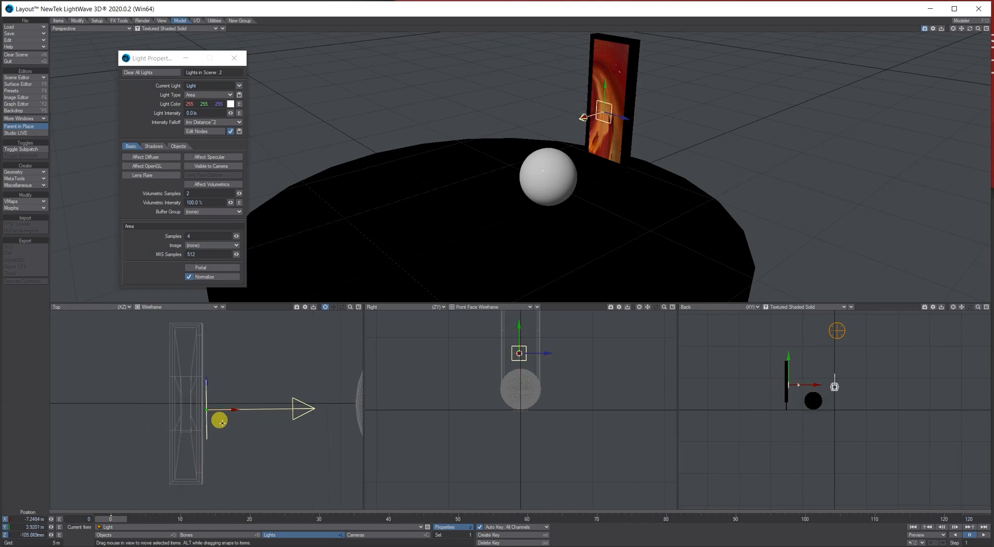
left_click(78, 21)
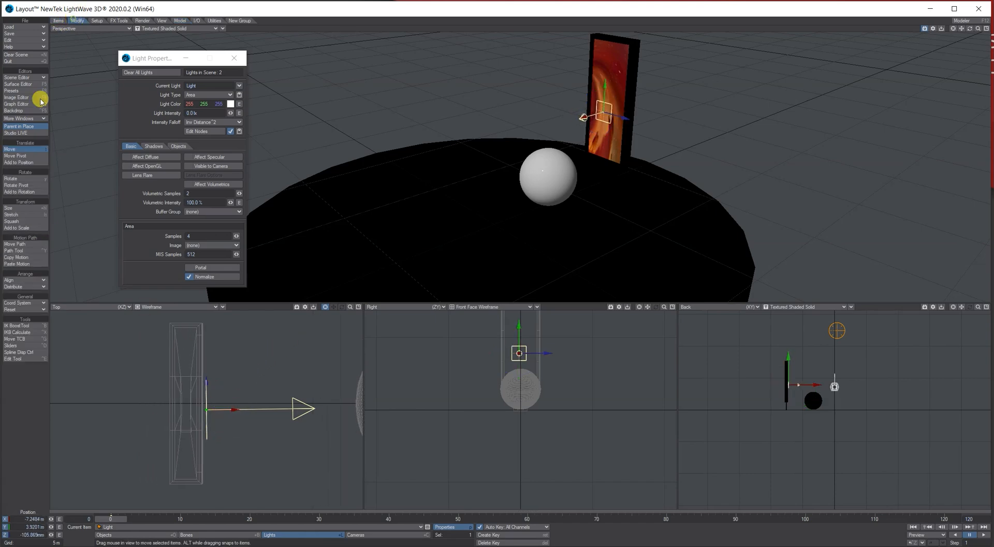
left_click(10, 215)
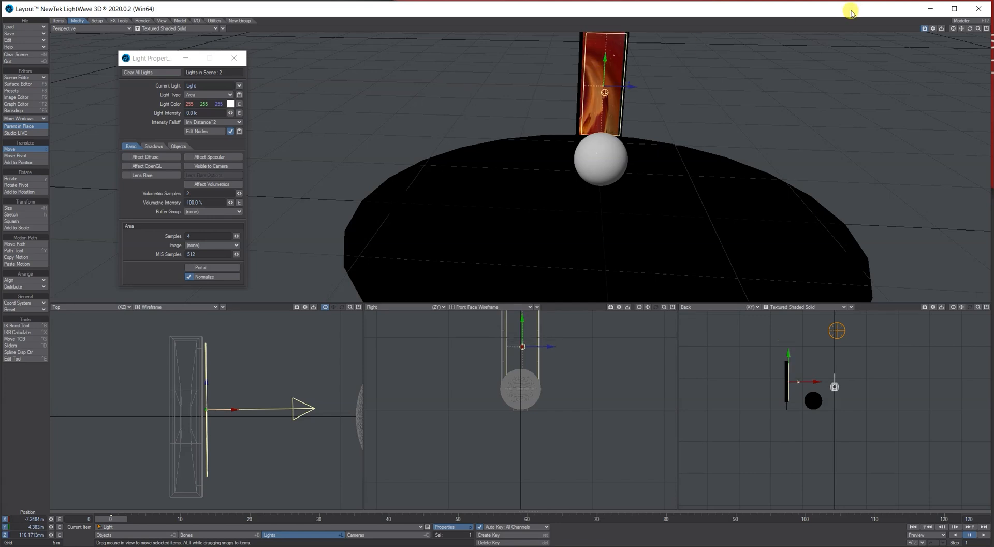
mouse_move(971, 30)
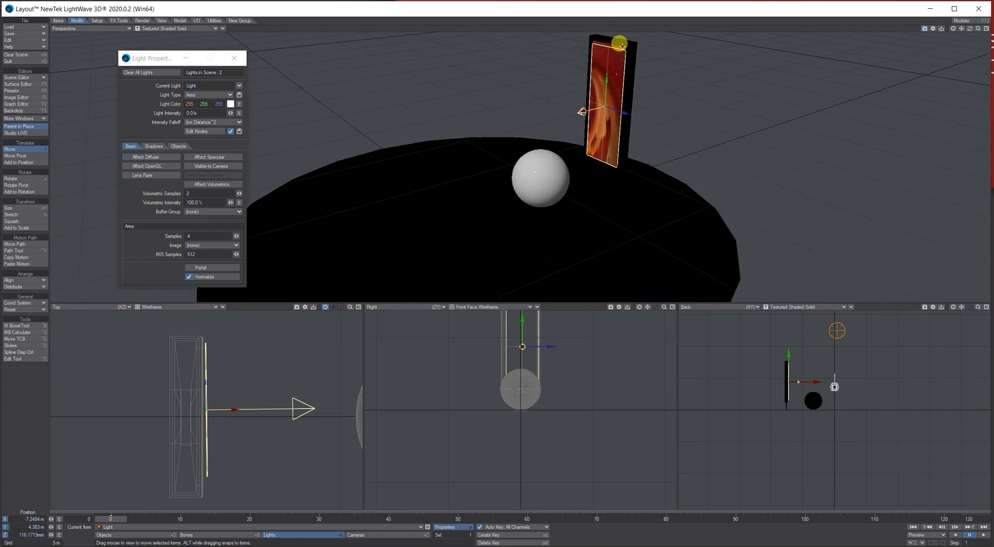
Switch the view back to VPR, enable Affect Specular and set Light Intensity to 10.0.
left_click(177, 28)
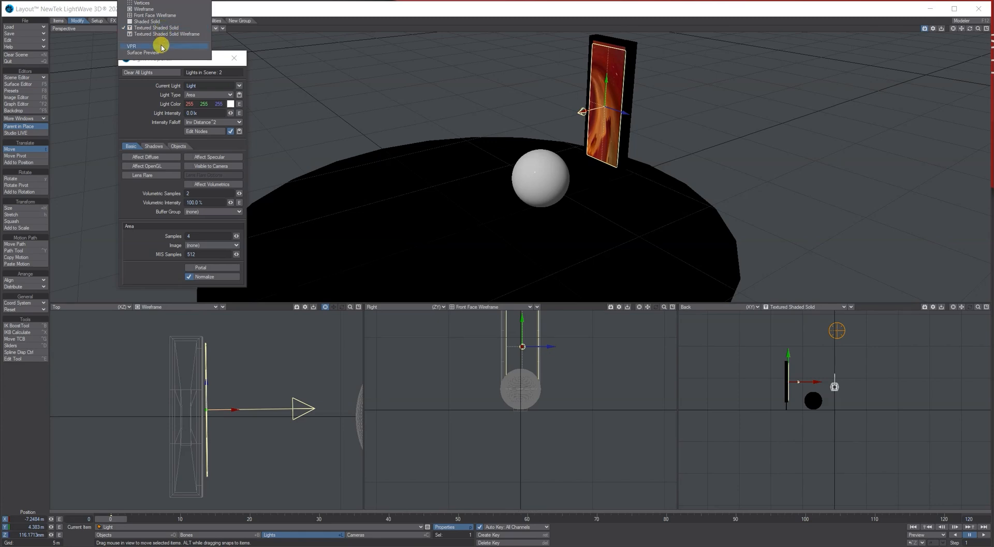
left_click(131, 46)
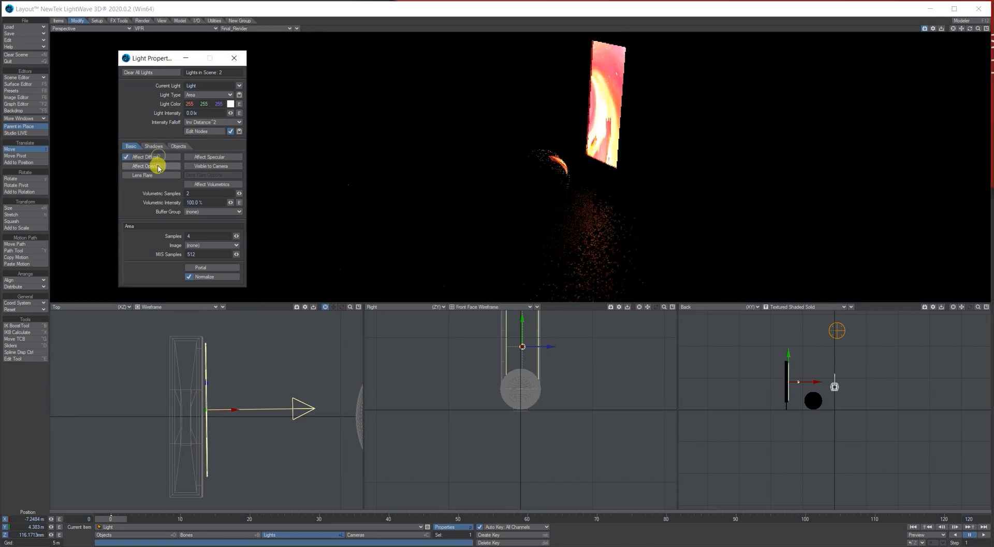
left_click(126, 166)
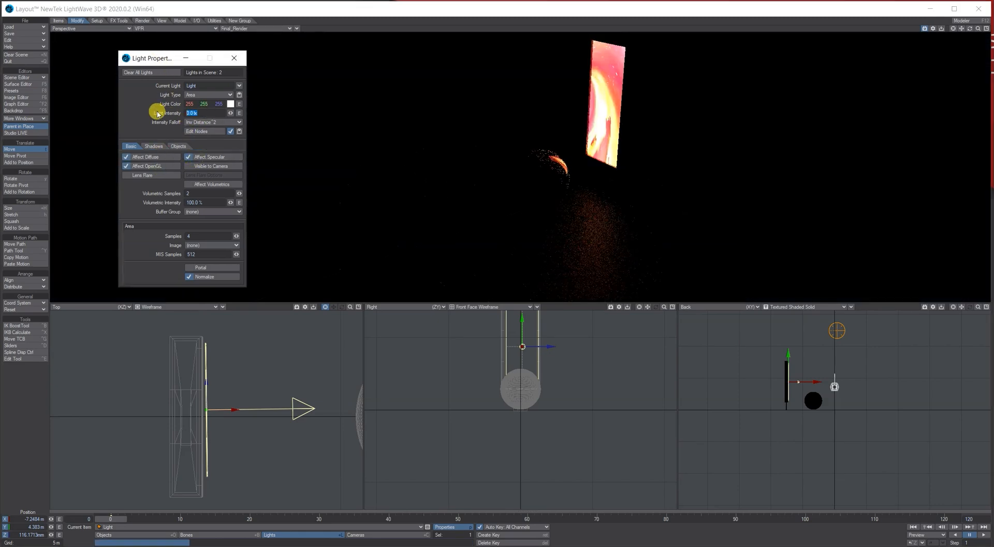
type("10.0")
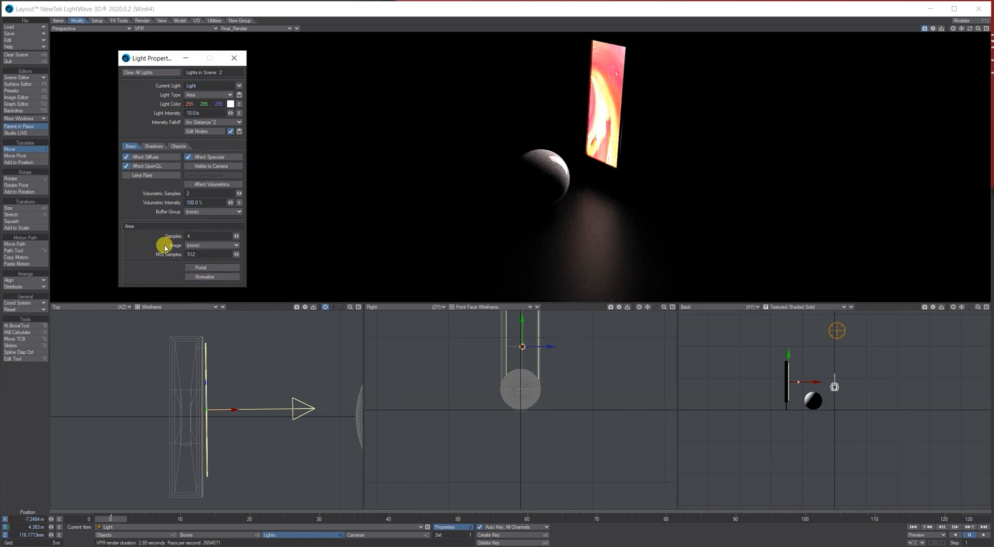
Use the abstract image sequence as the light's image and set intensity to 50.0.
left_click(213, 245)
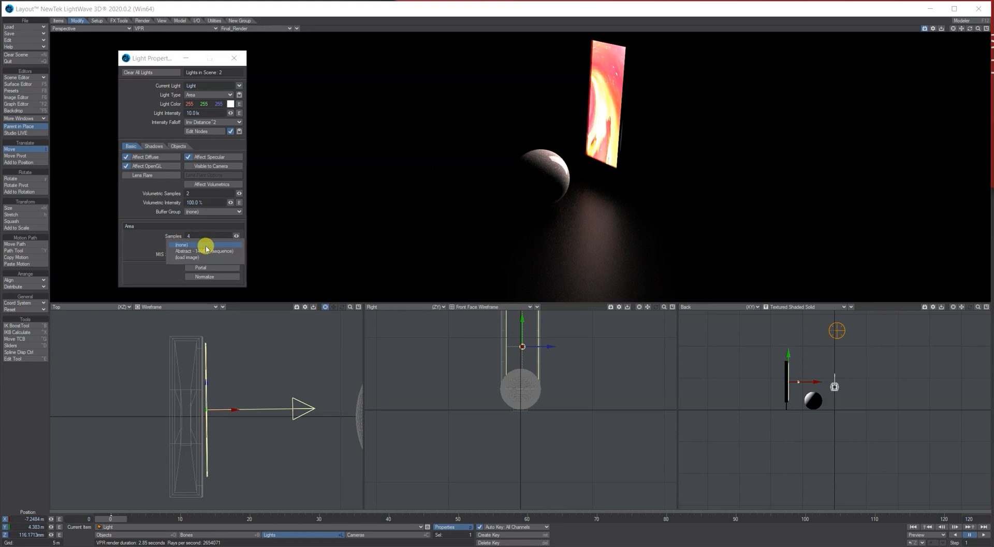
left_click(193, 250)
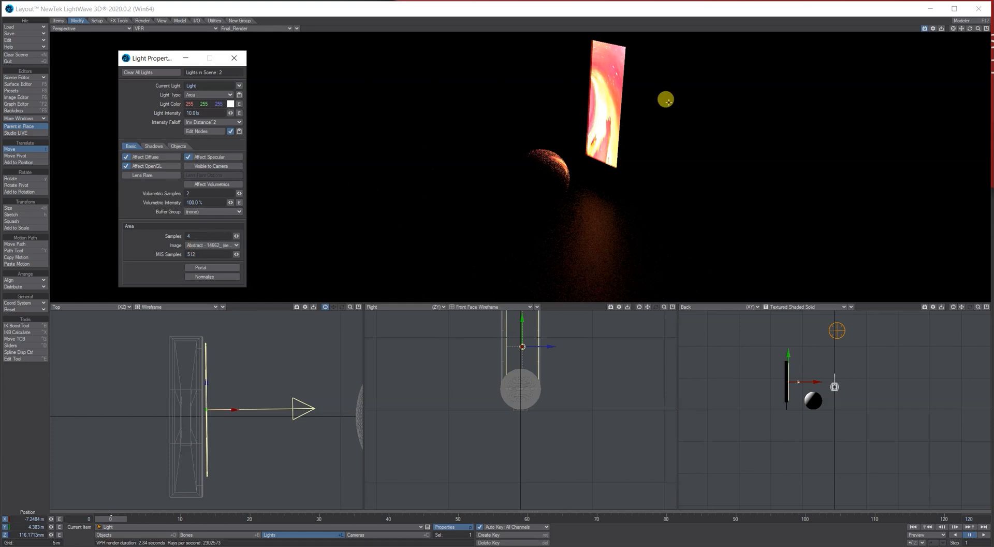
mouse_move(203, 252)
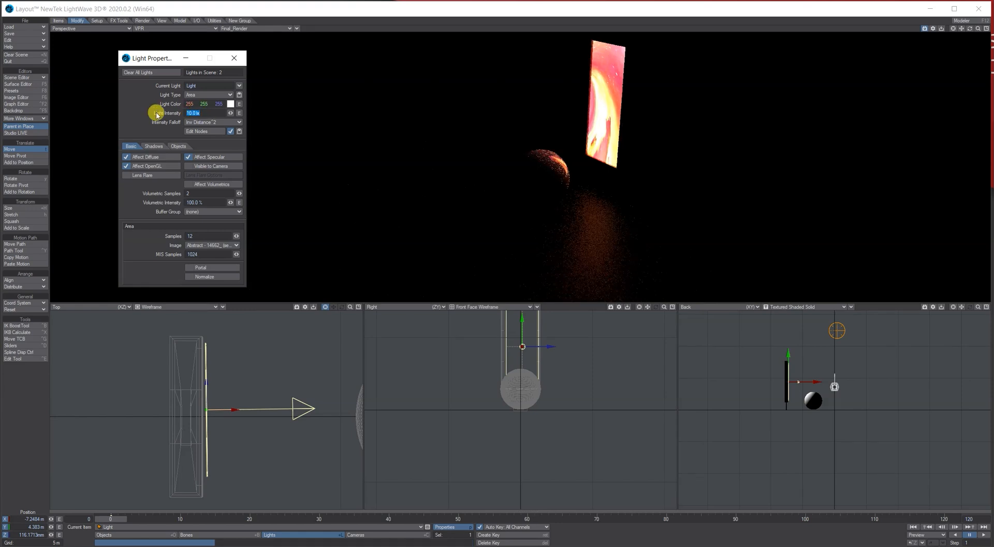
type("50.0")
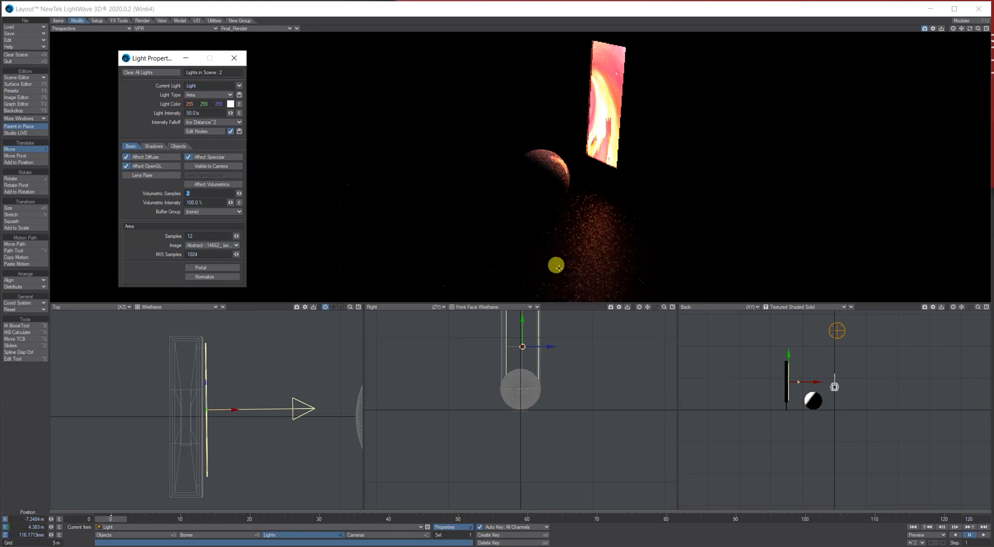